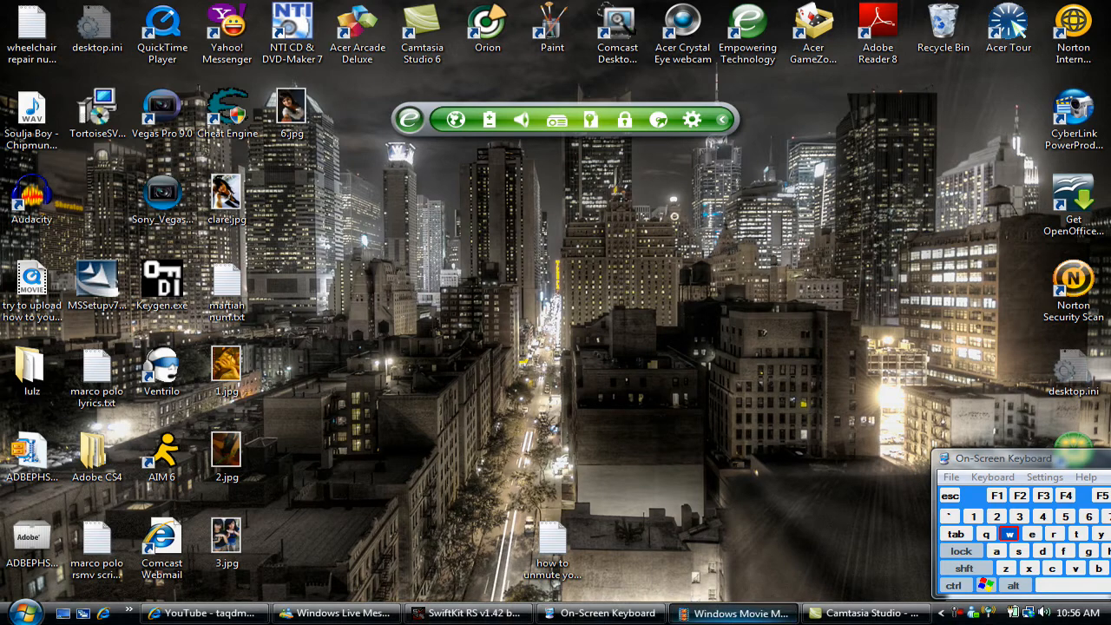
Bring Windows Movie Maker to the front from the taskbar.
left_click(732, 613)
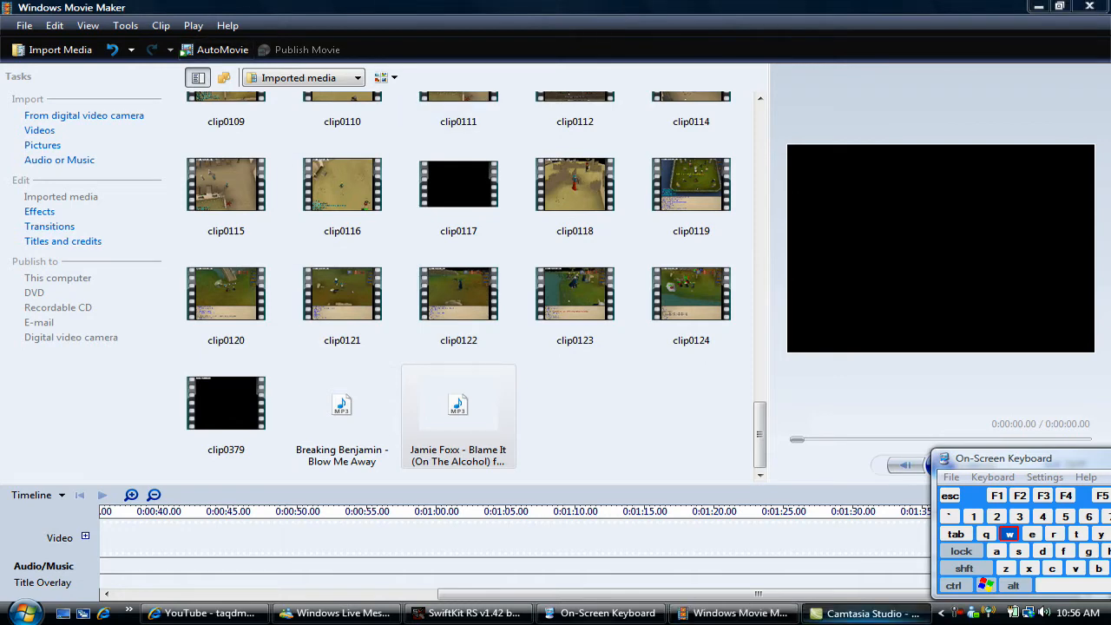
Switch over to the Camtasia Studio project from the taskbar.
left_click(866, 613)
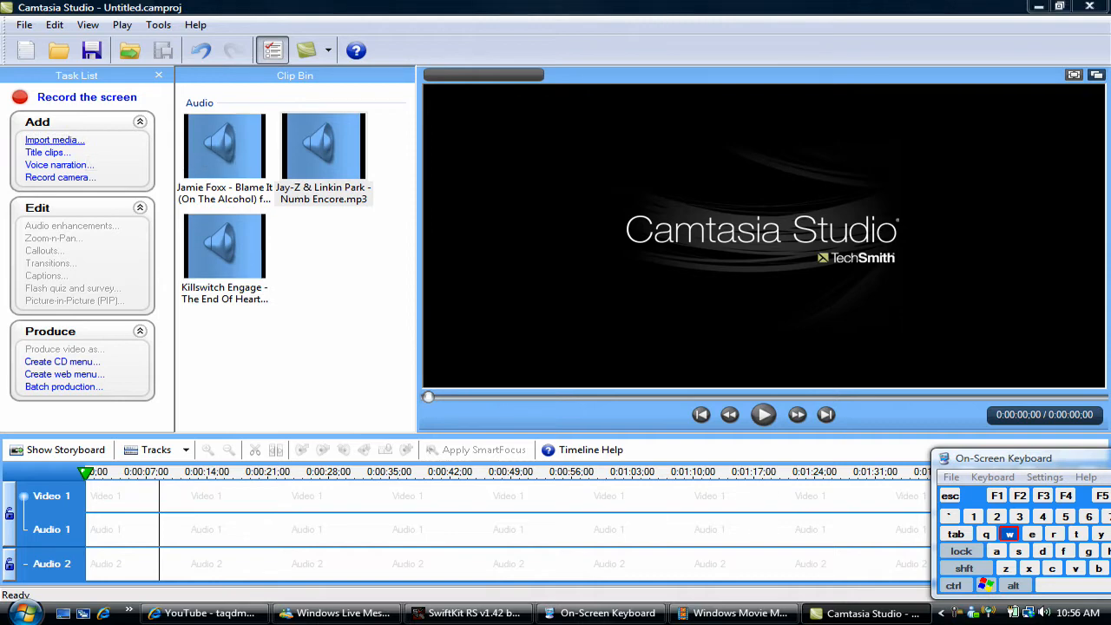
Start Import media and browse the Open dialog to the Documents folder.
left_click(55, 140)
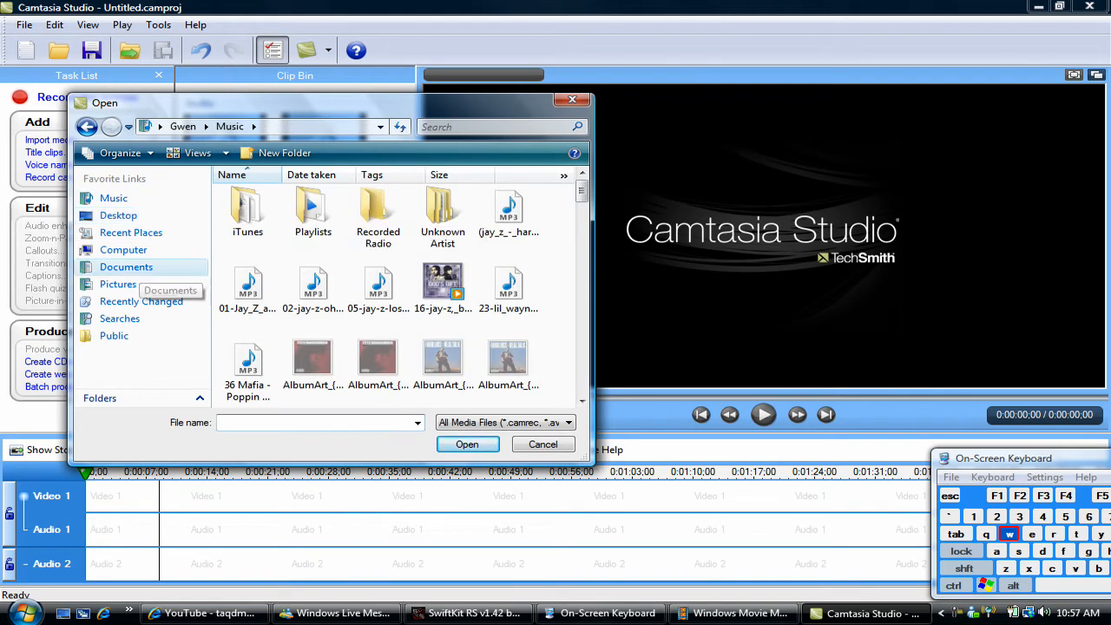
left_click(125, 266)
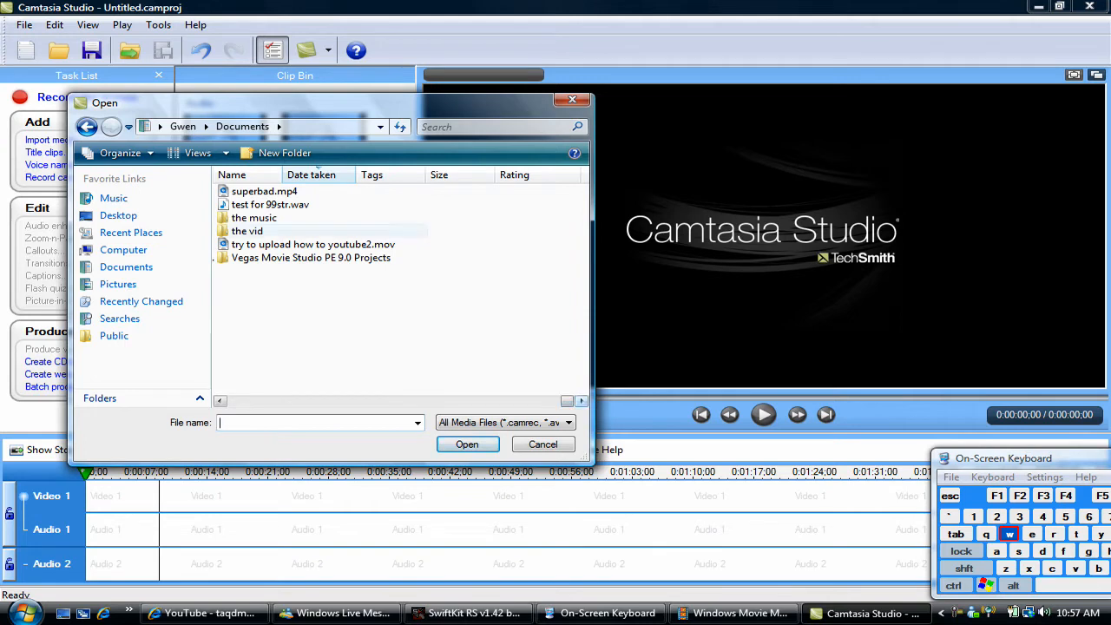
In 'the music' folder select Inside The Fire, Down With The Sickness and the David Banner track.
double_click(253, 217)
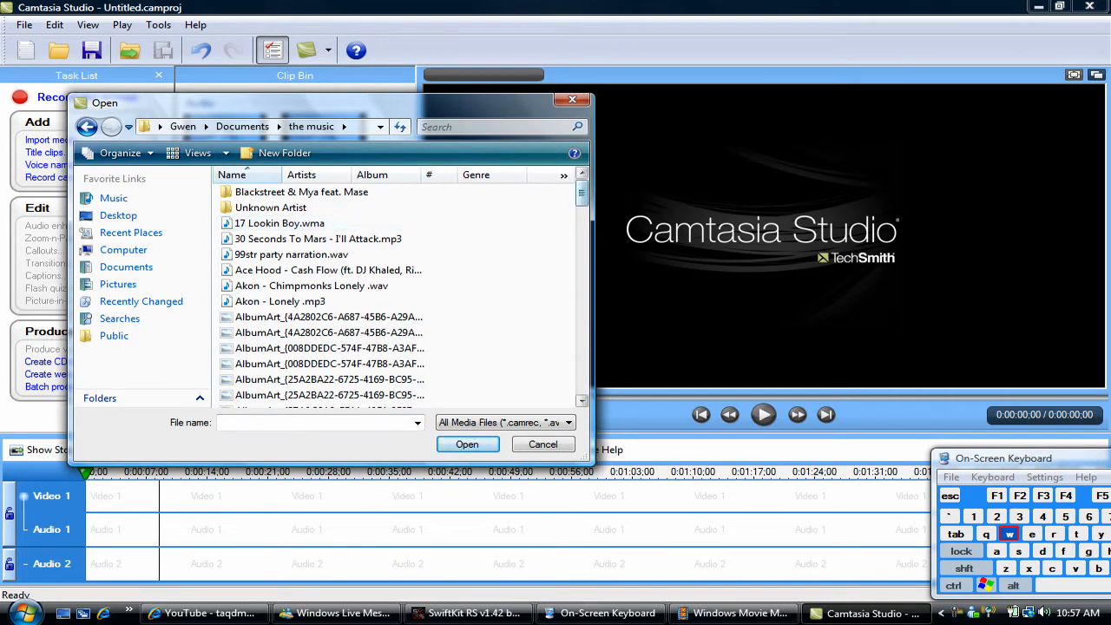
scroll("down", 3)
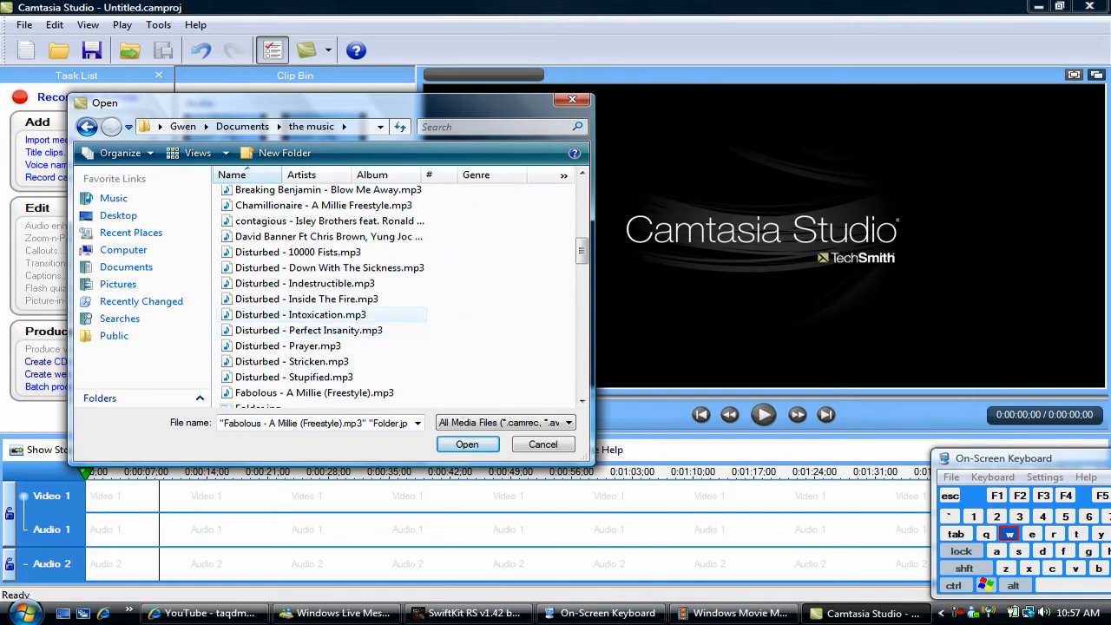
left_click(306, 299)
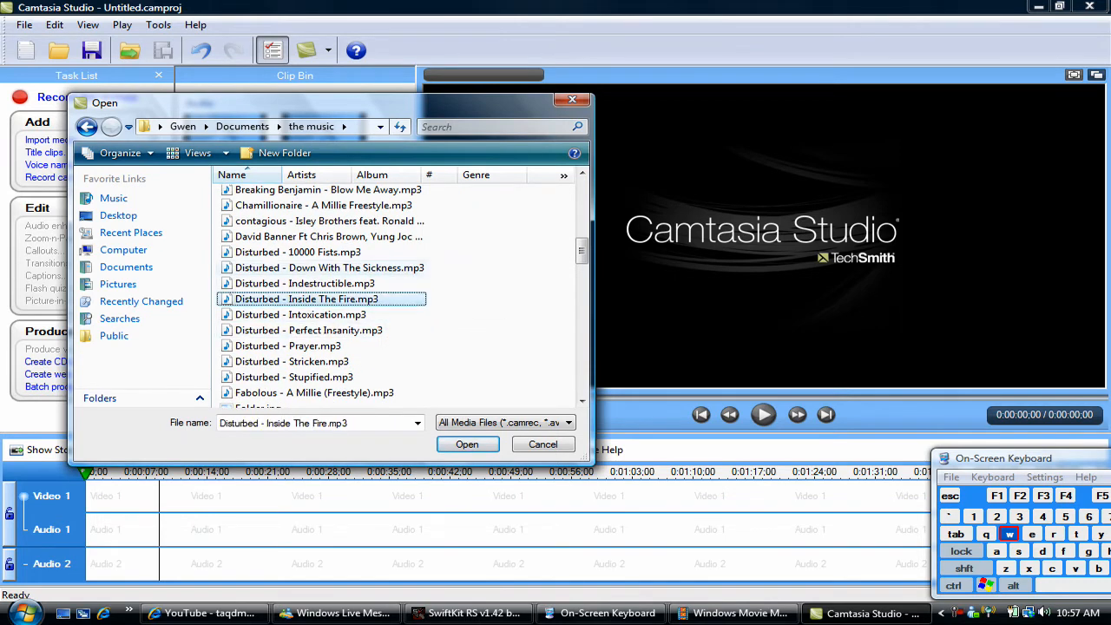
left_click(330, 236)
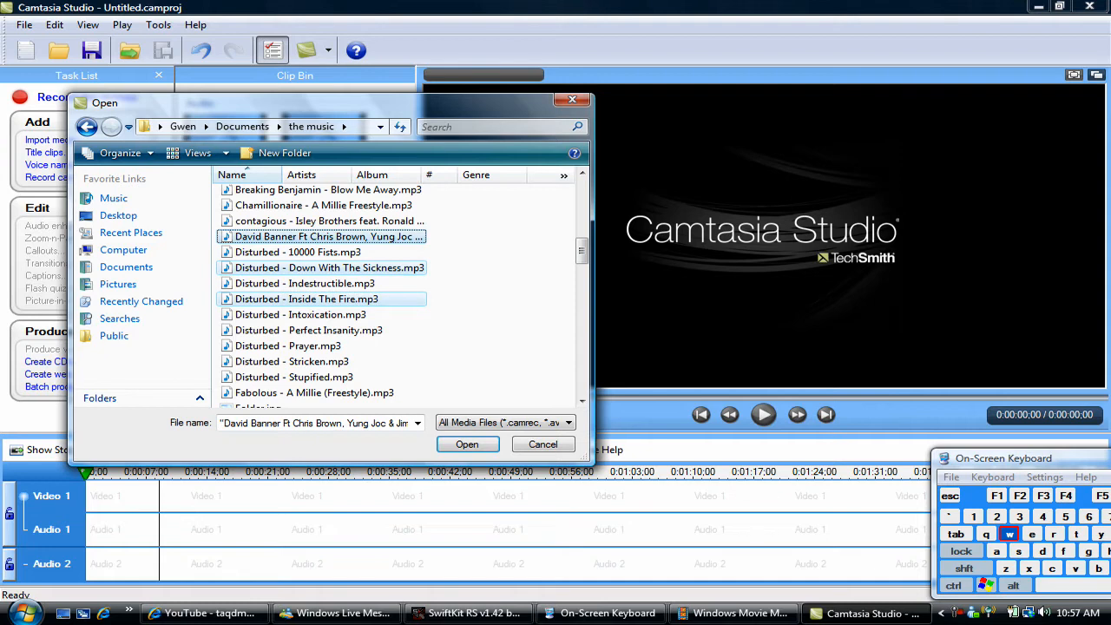
left_click(467, 444)
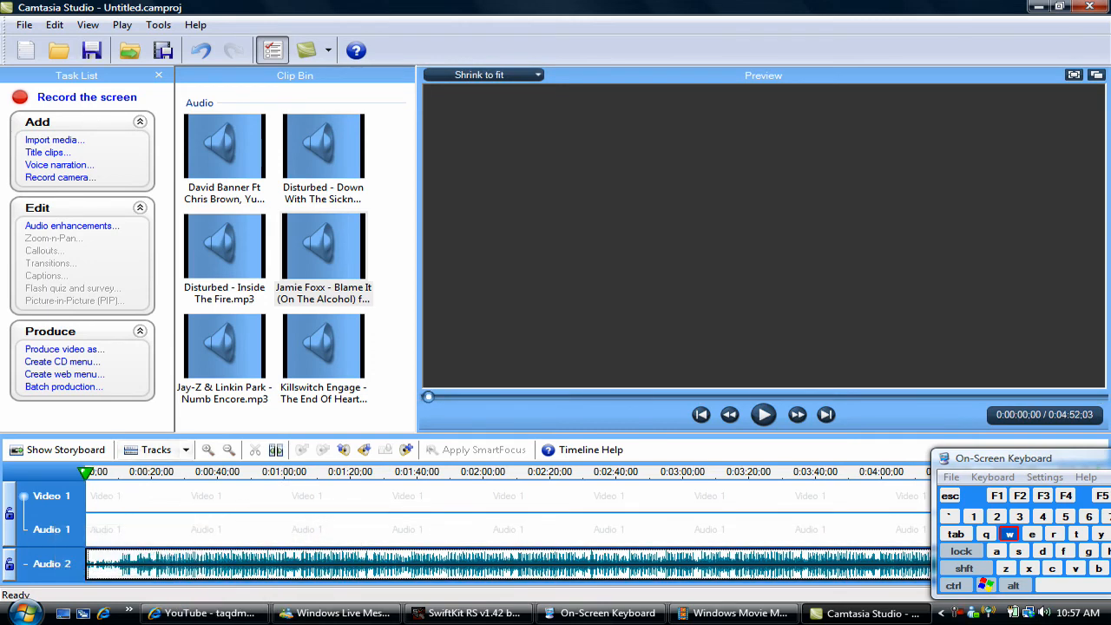
Play the song on the Audio 2 track for a few seconds, pause, and return to the clip start.
left_click(763, 414)
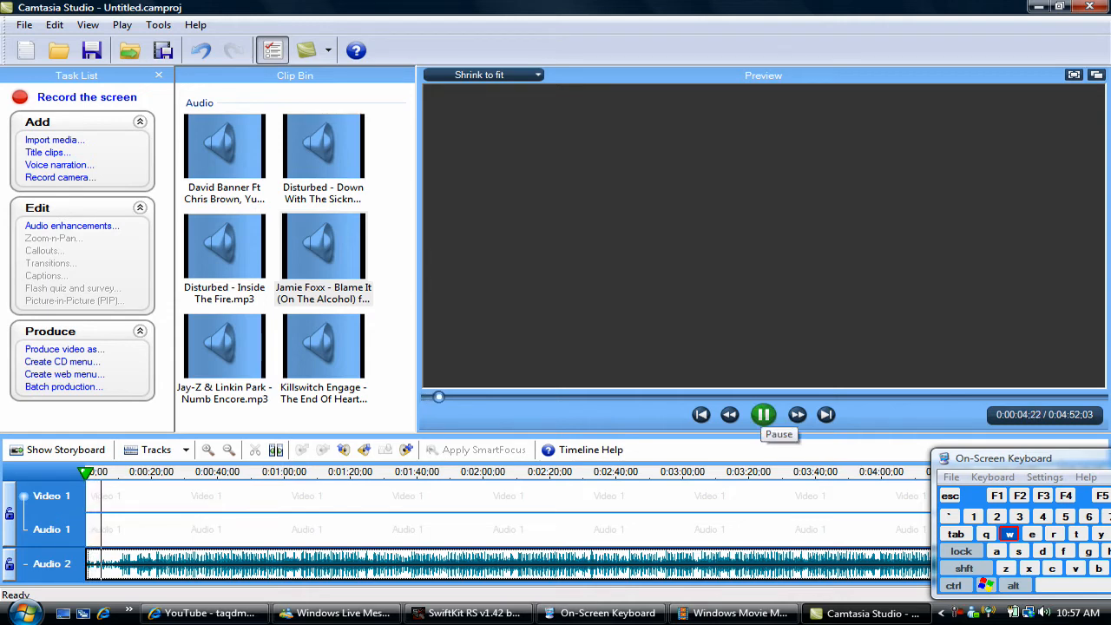
left_click(763, 414)
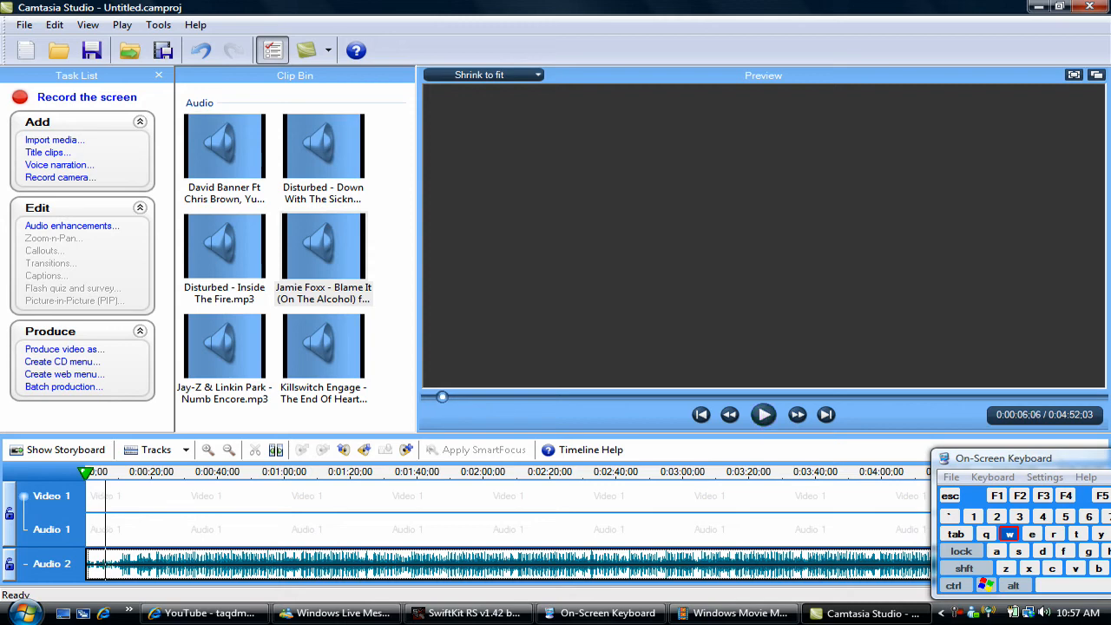
mouse_move(701, 414)
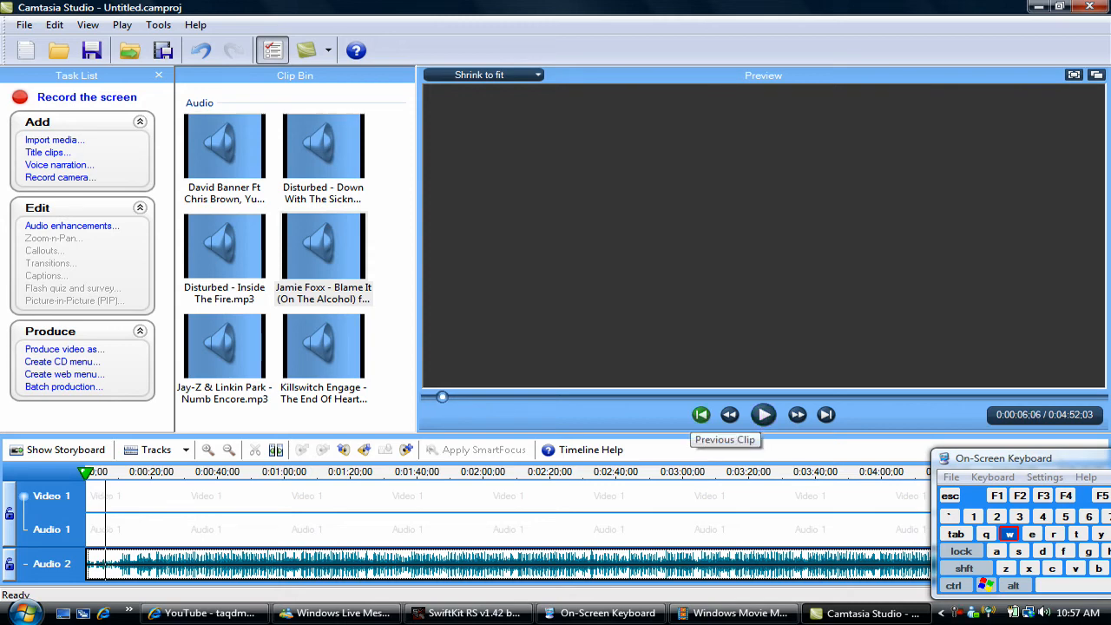
left_click(732, 613)
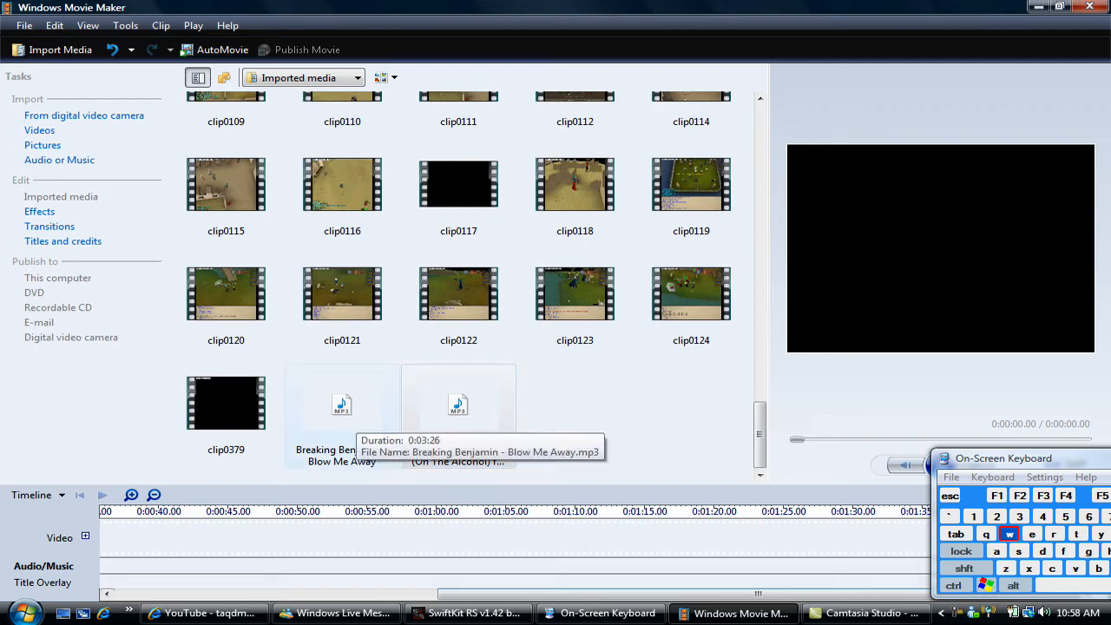
Add the Breaking Benjamin and Jamie Foxx MP3s to the Audio/Music track and play the timeline.
right_click(342, 404)
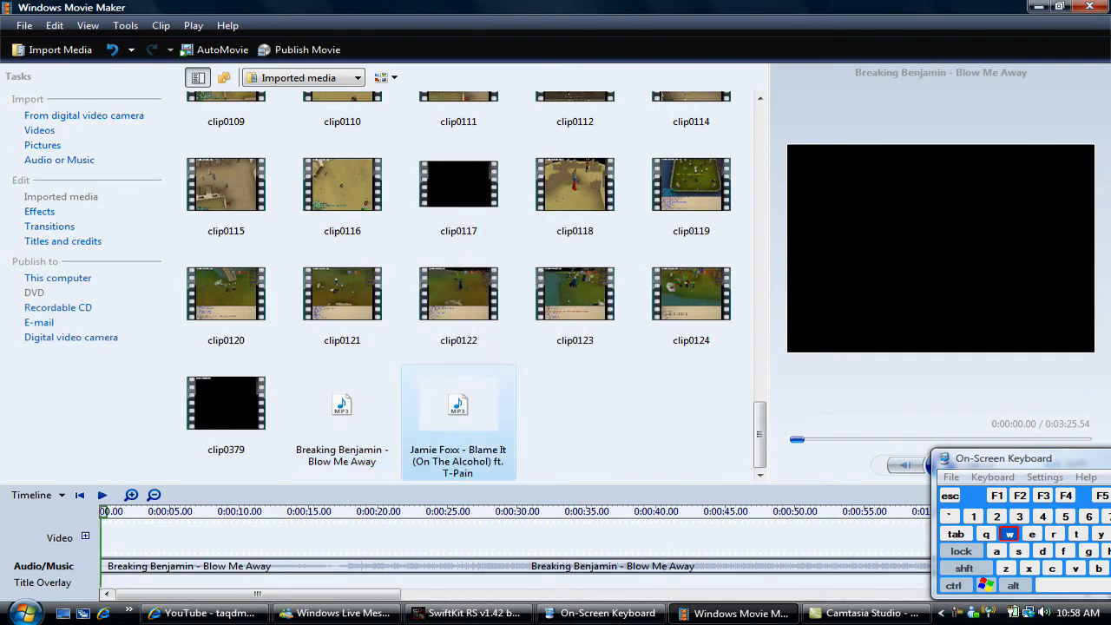
right_click(457, 404)
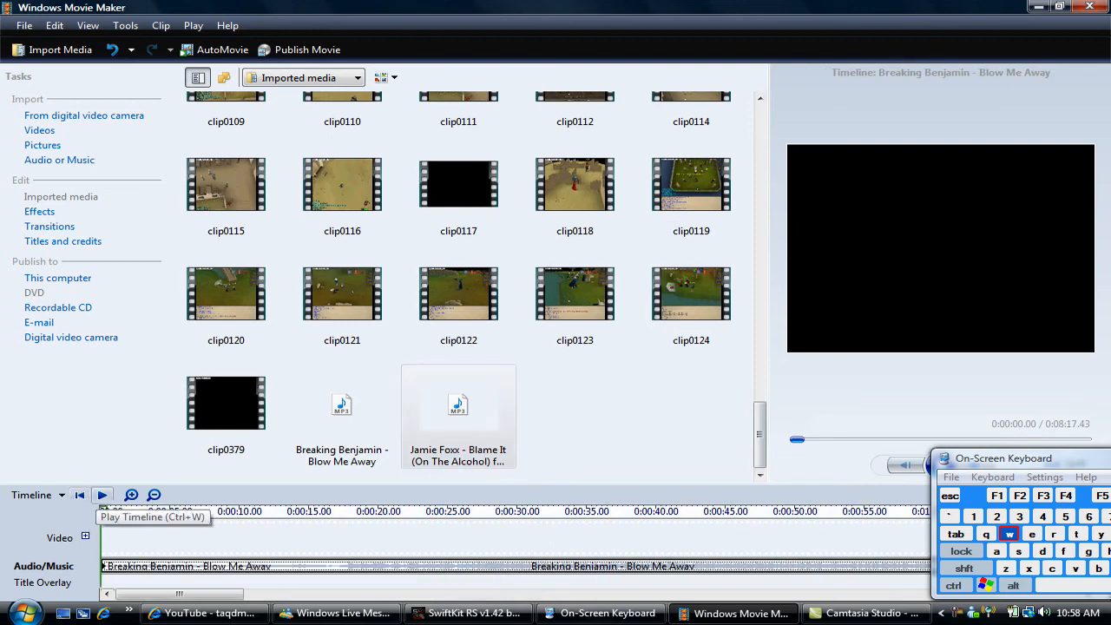
left_click(102, 495)
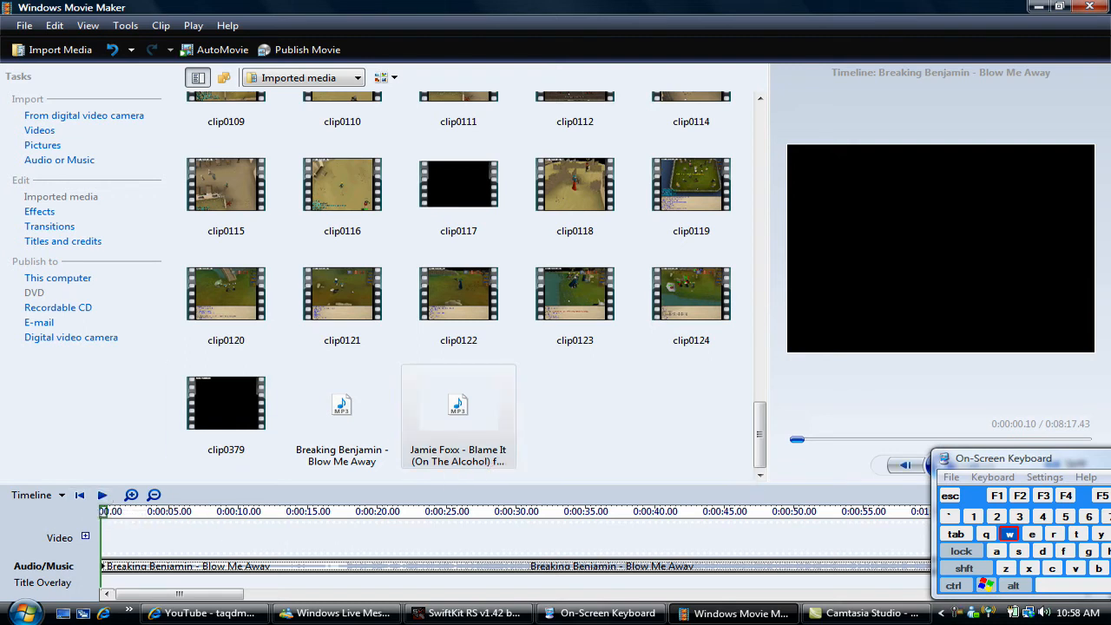
left_click(102, 495)
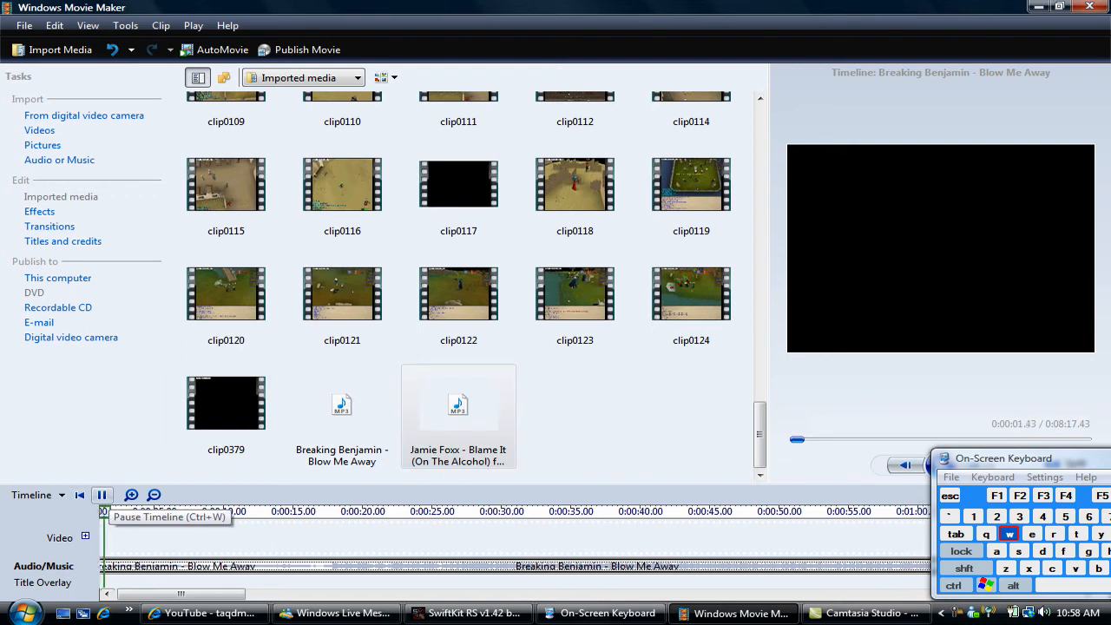